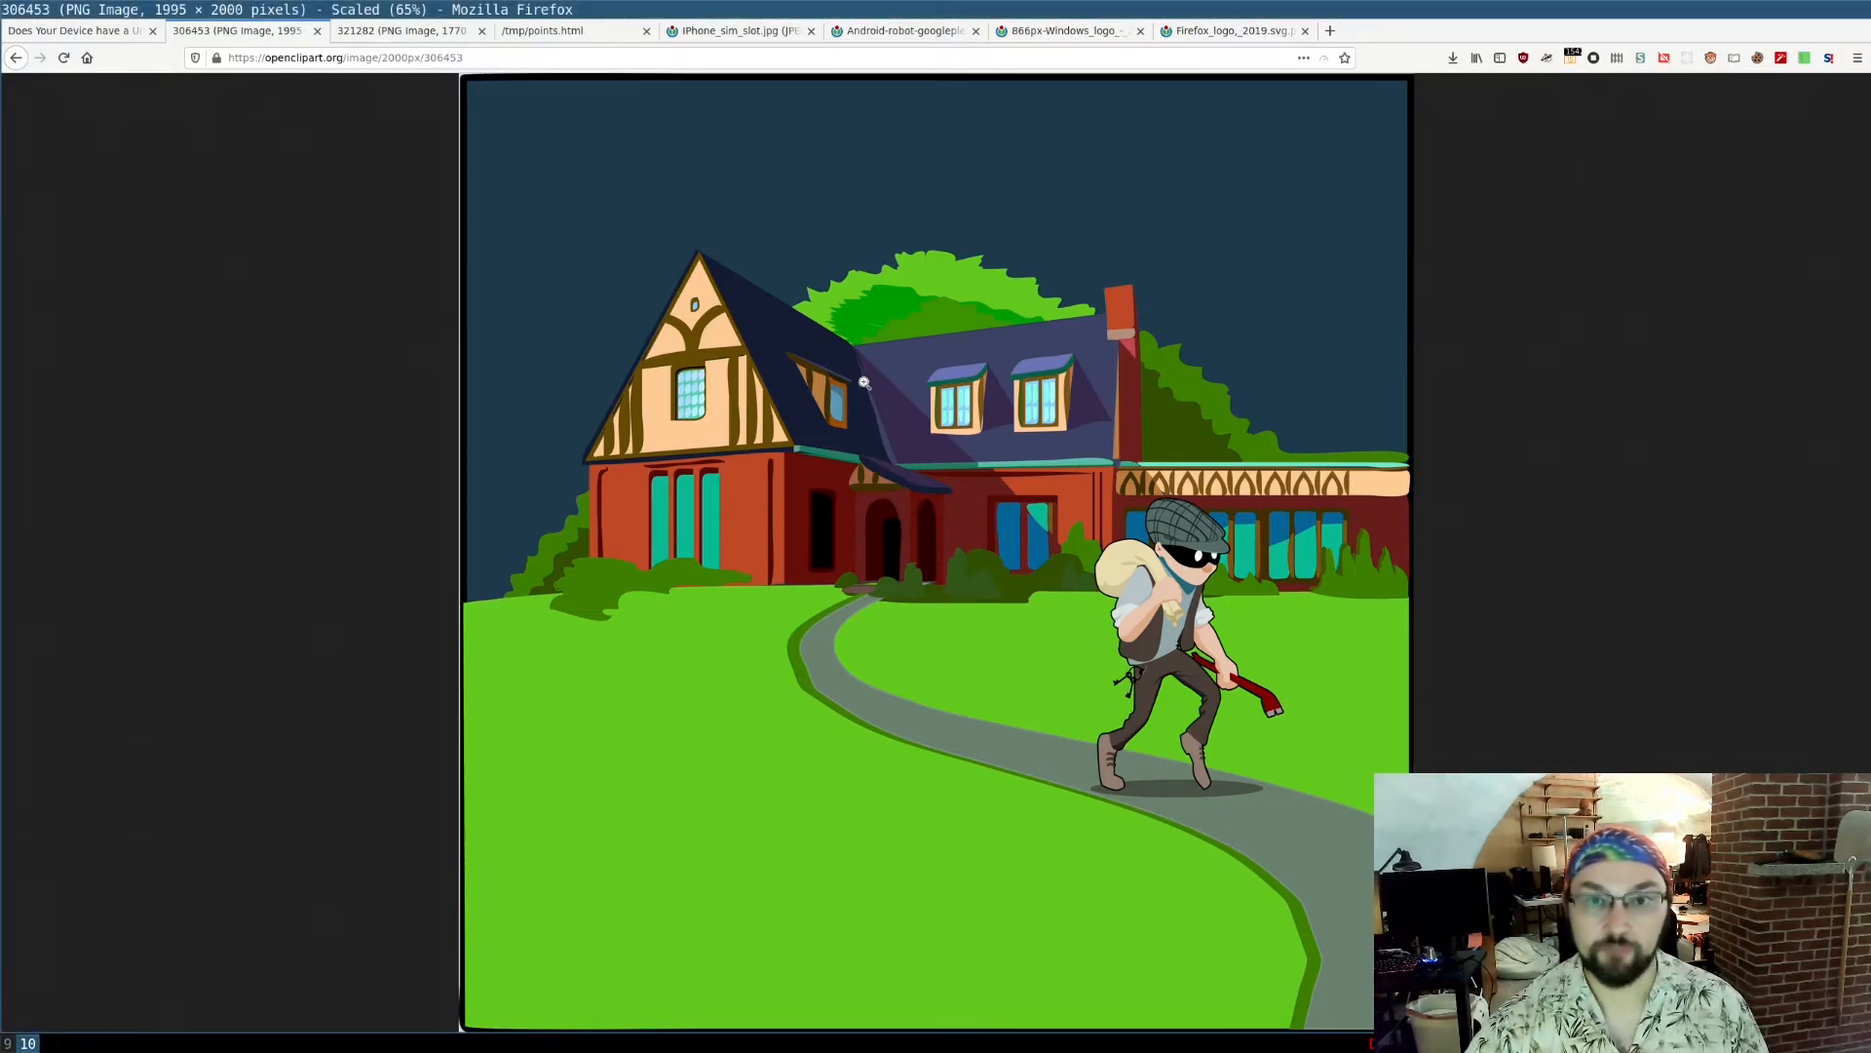
{"action": "mouse_move", "coordinate": [618, 712]}
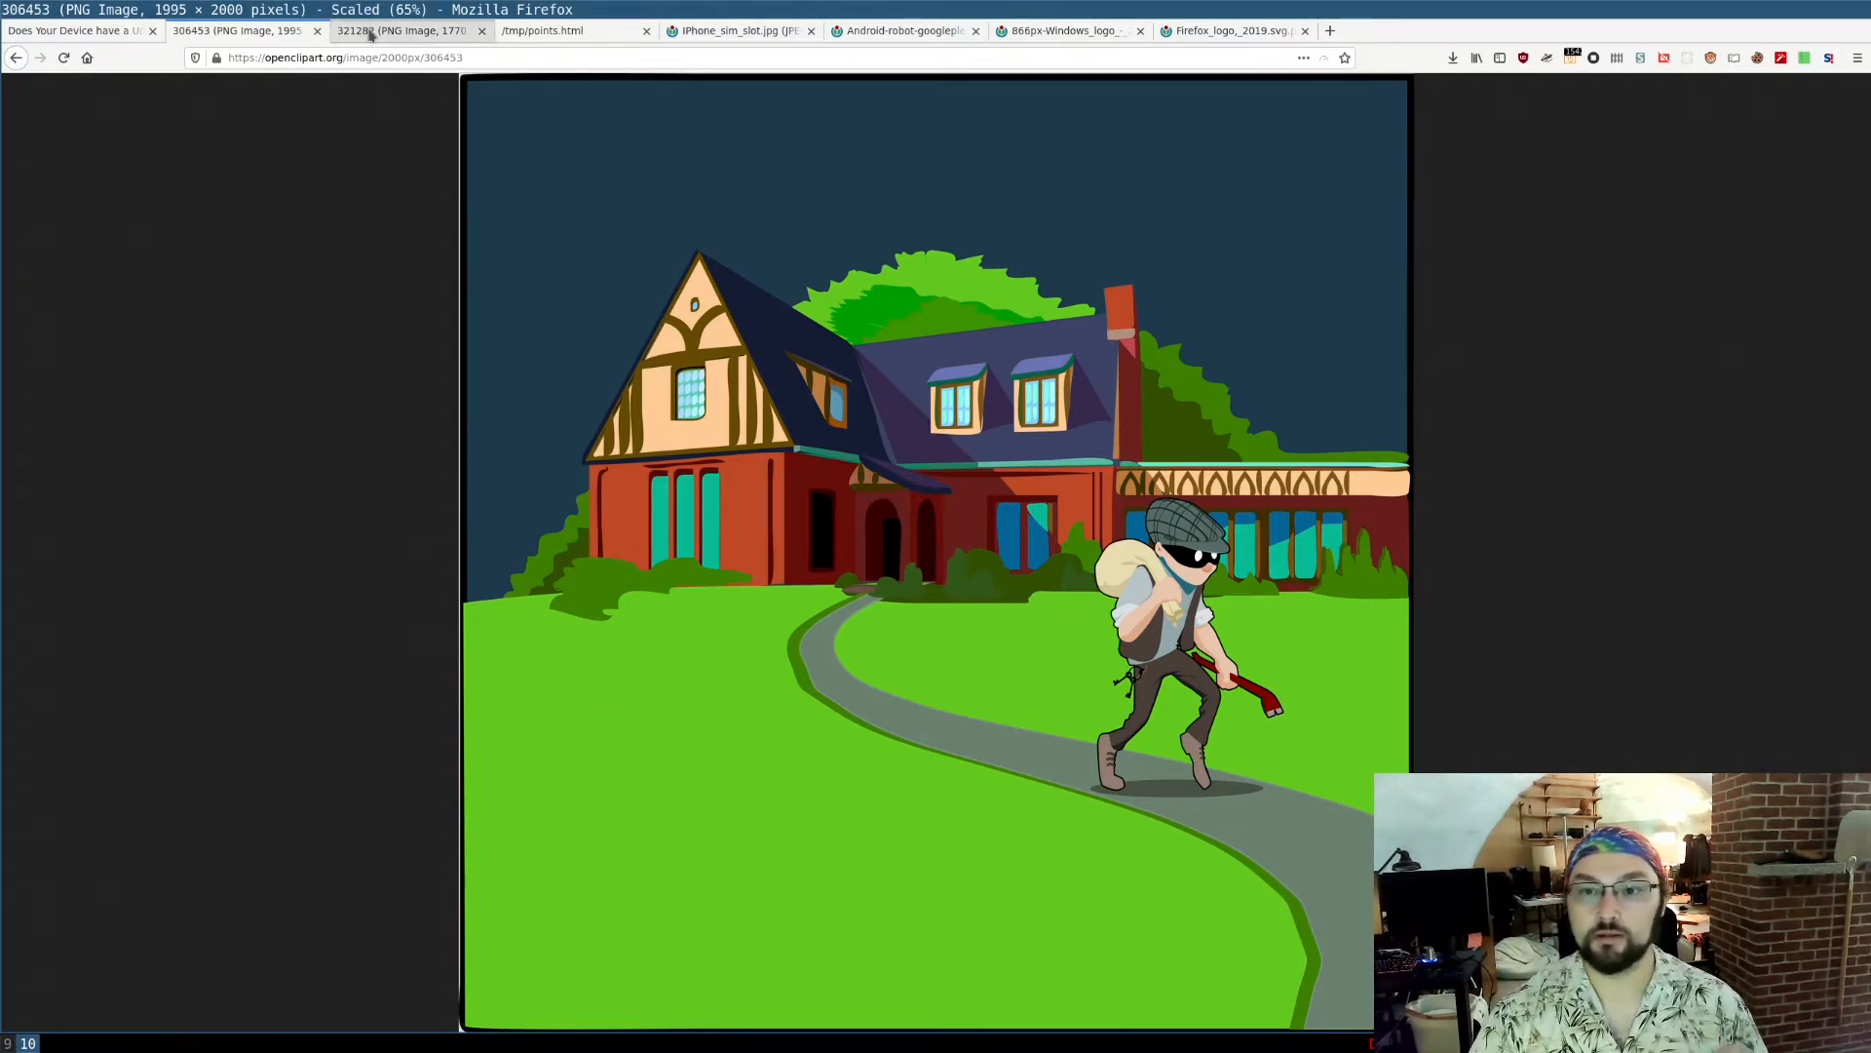
- Switch to the openclipart 321282 tab showing a TV with a remote pointed at it
{"action": "left_click", "coordinate": [404, 30]}
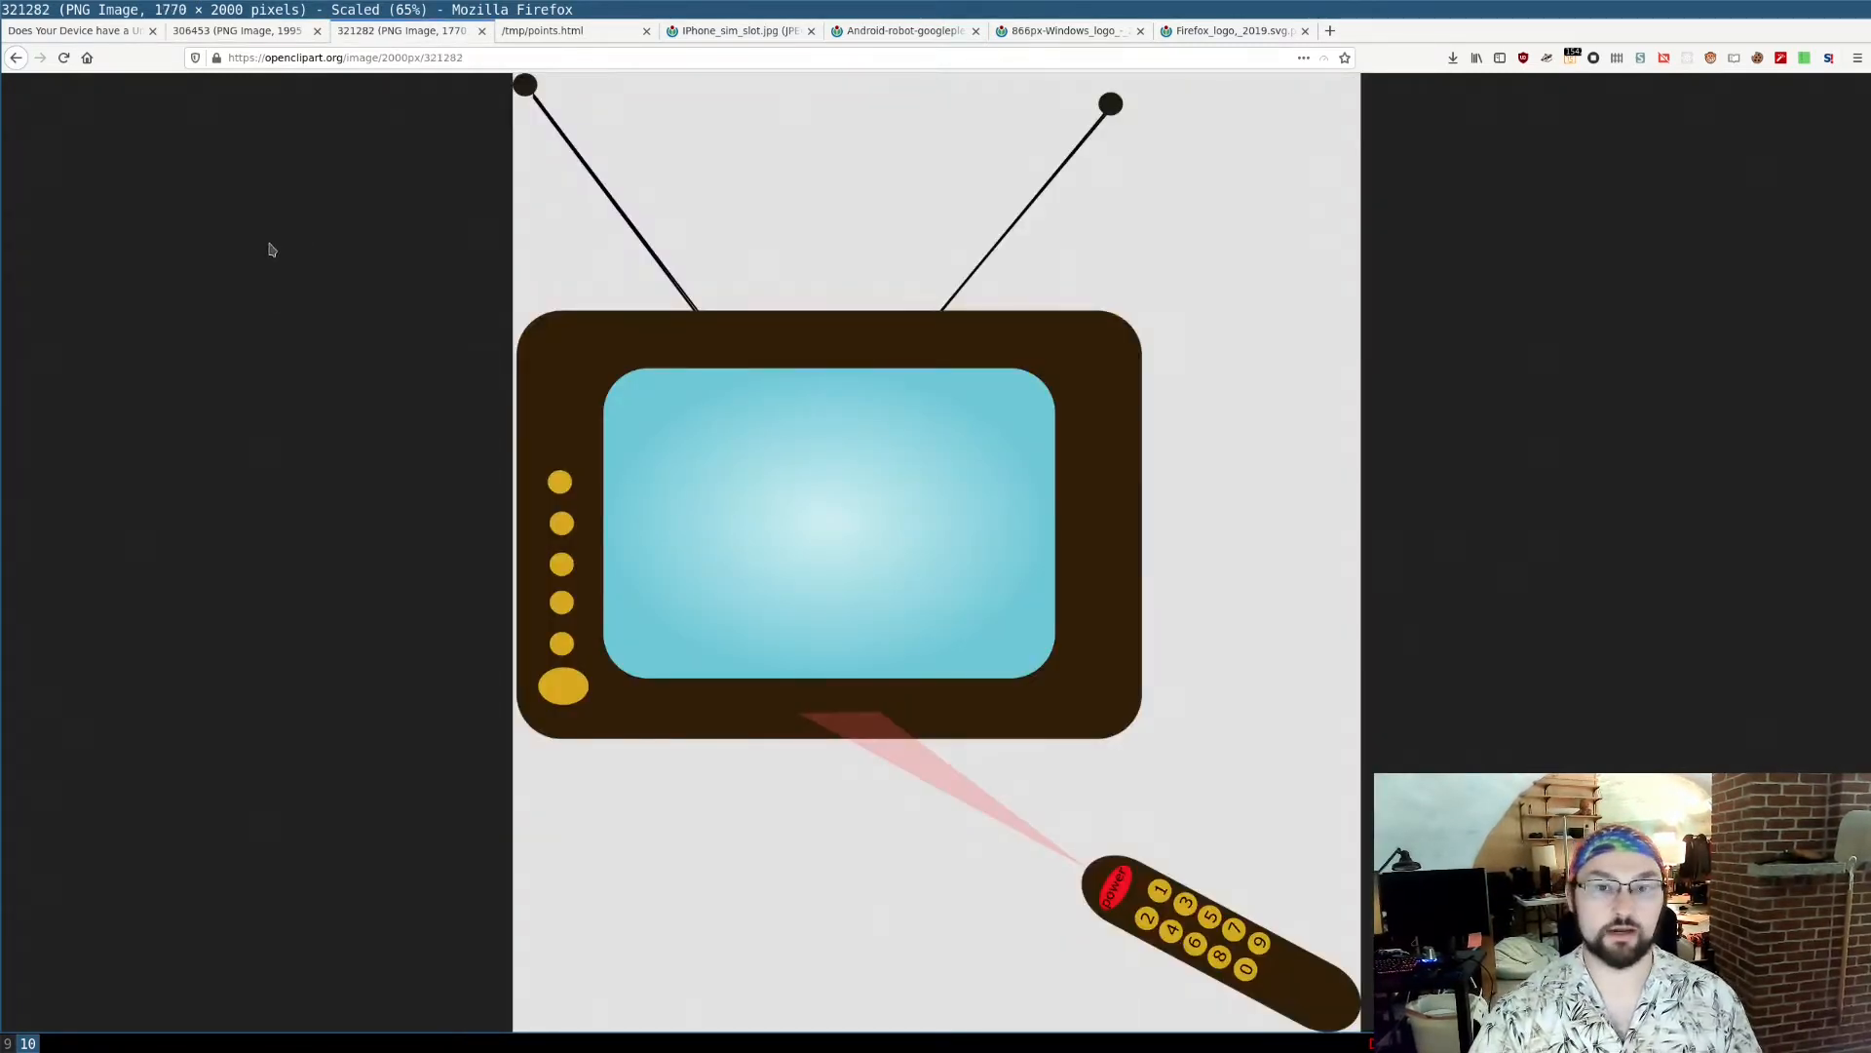
{"action": "mouse_move", "coordinate": [175, 254]}
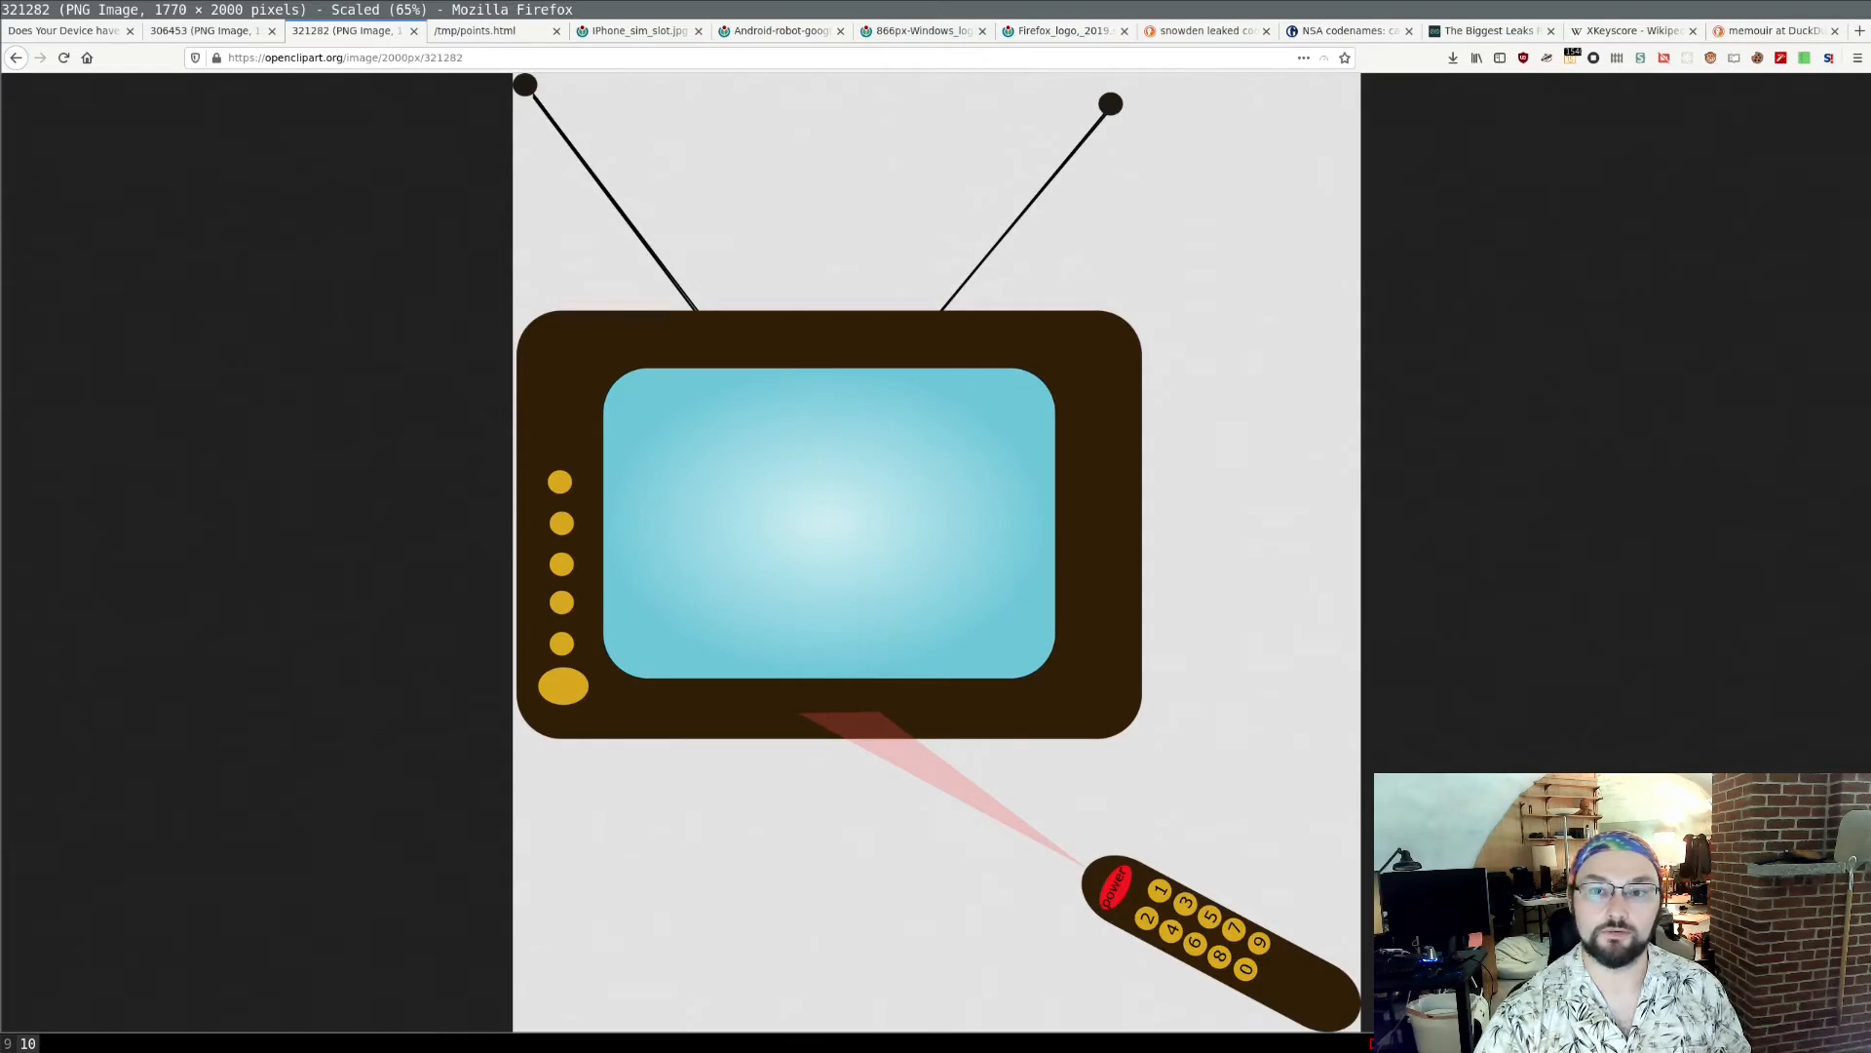
{"action": "mouse_move", "coordinate": [388, 132]}
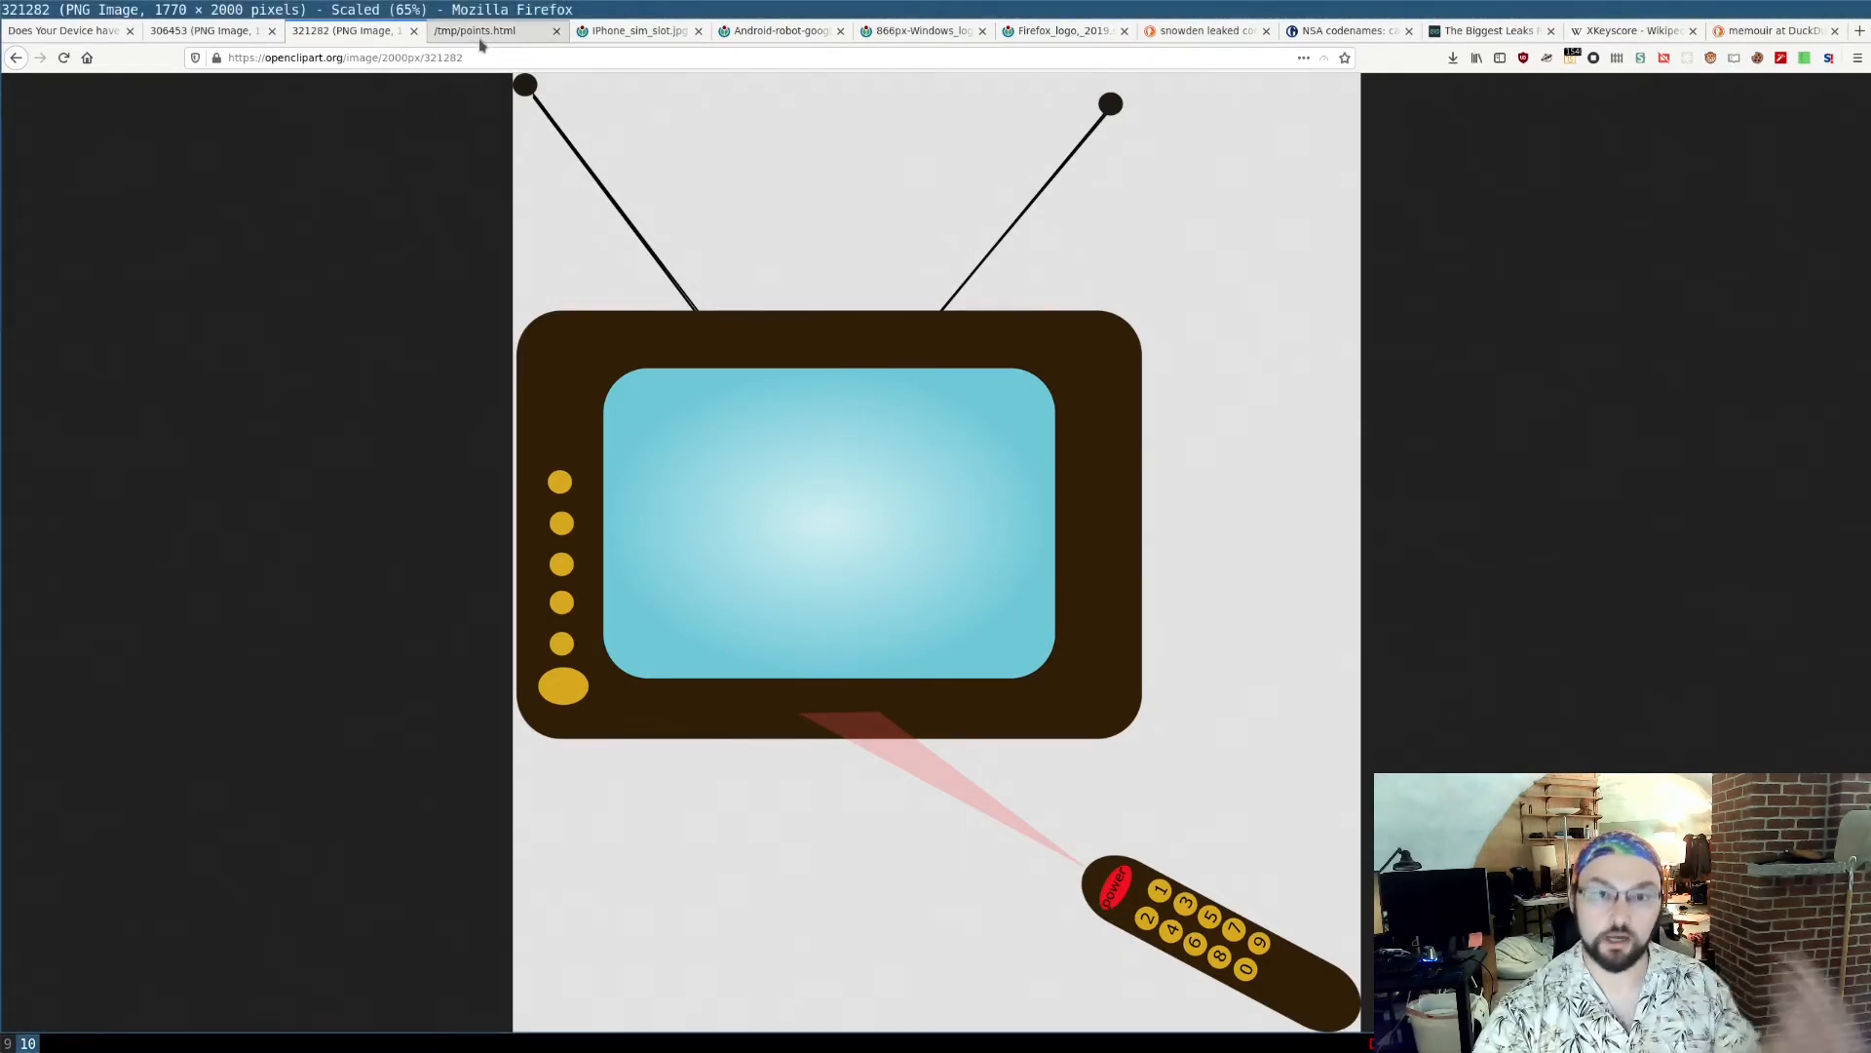
{"action": "left_click", "coordinate": [490, 30]}
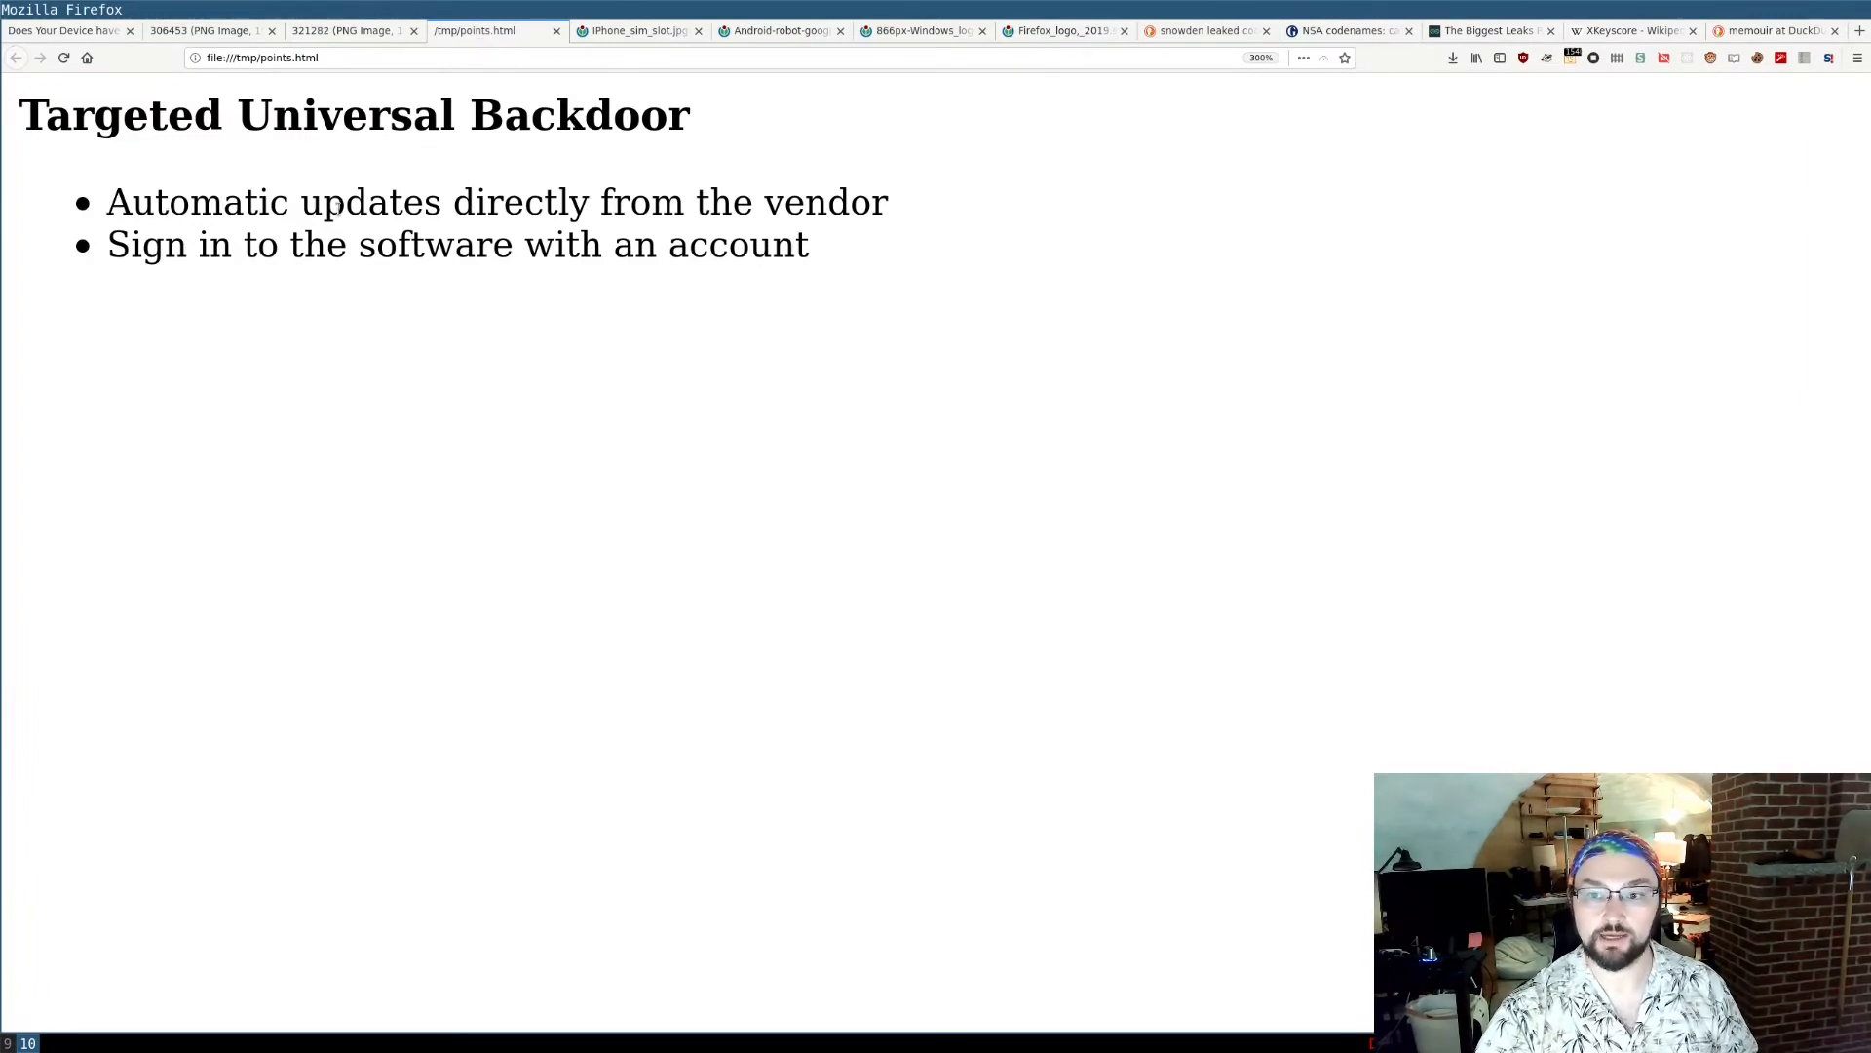
{"action": "double_click", "coordinate": [738, 244]}
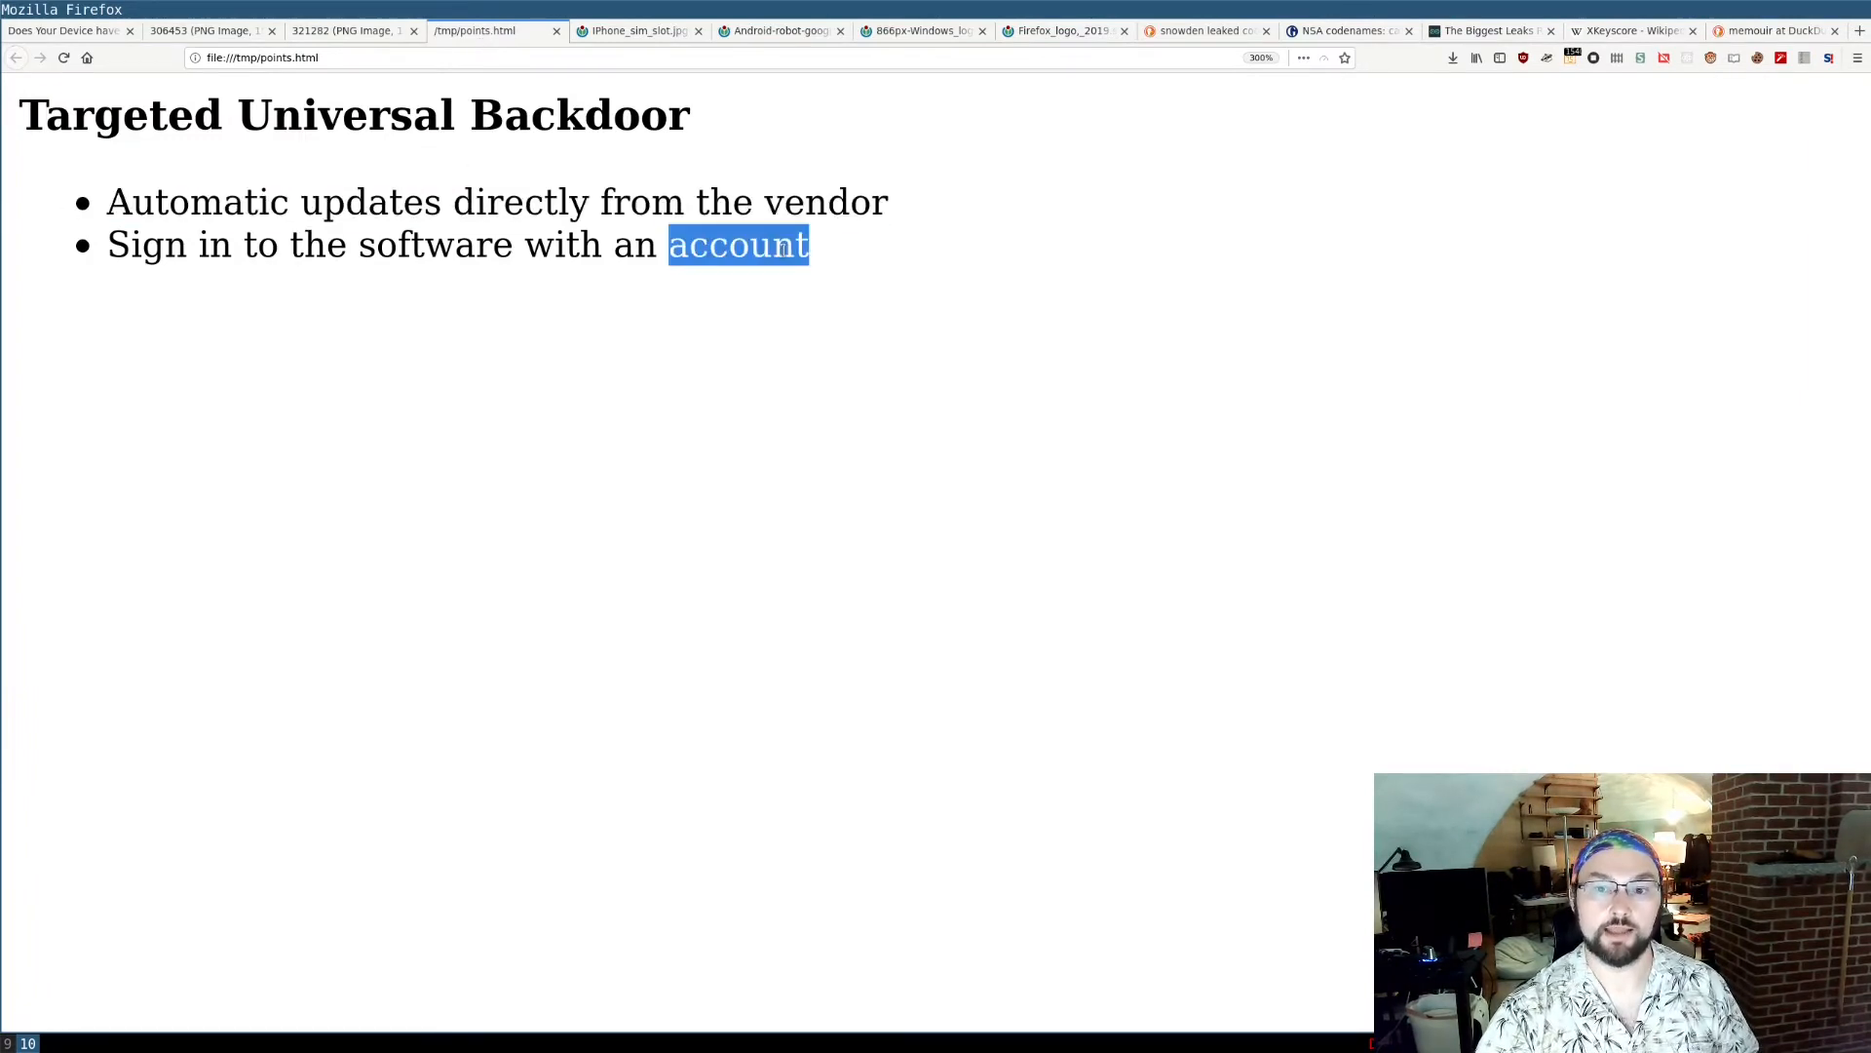
{"action": "left_click", "coordinate": [722, 323]}
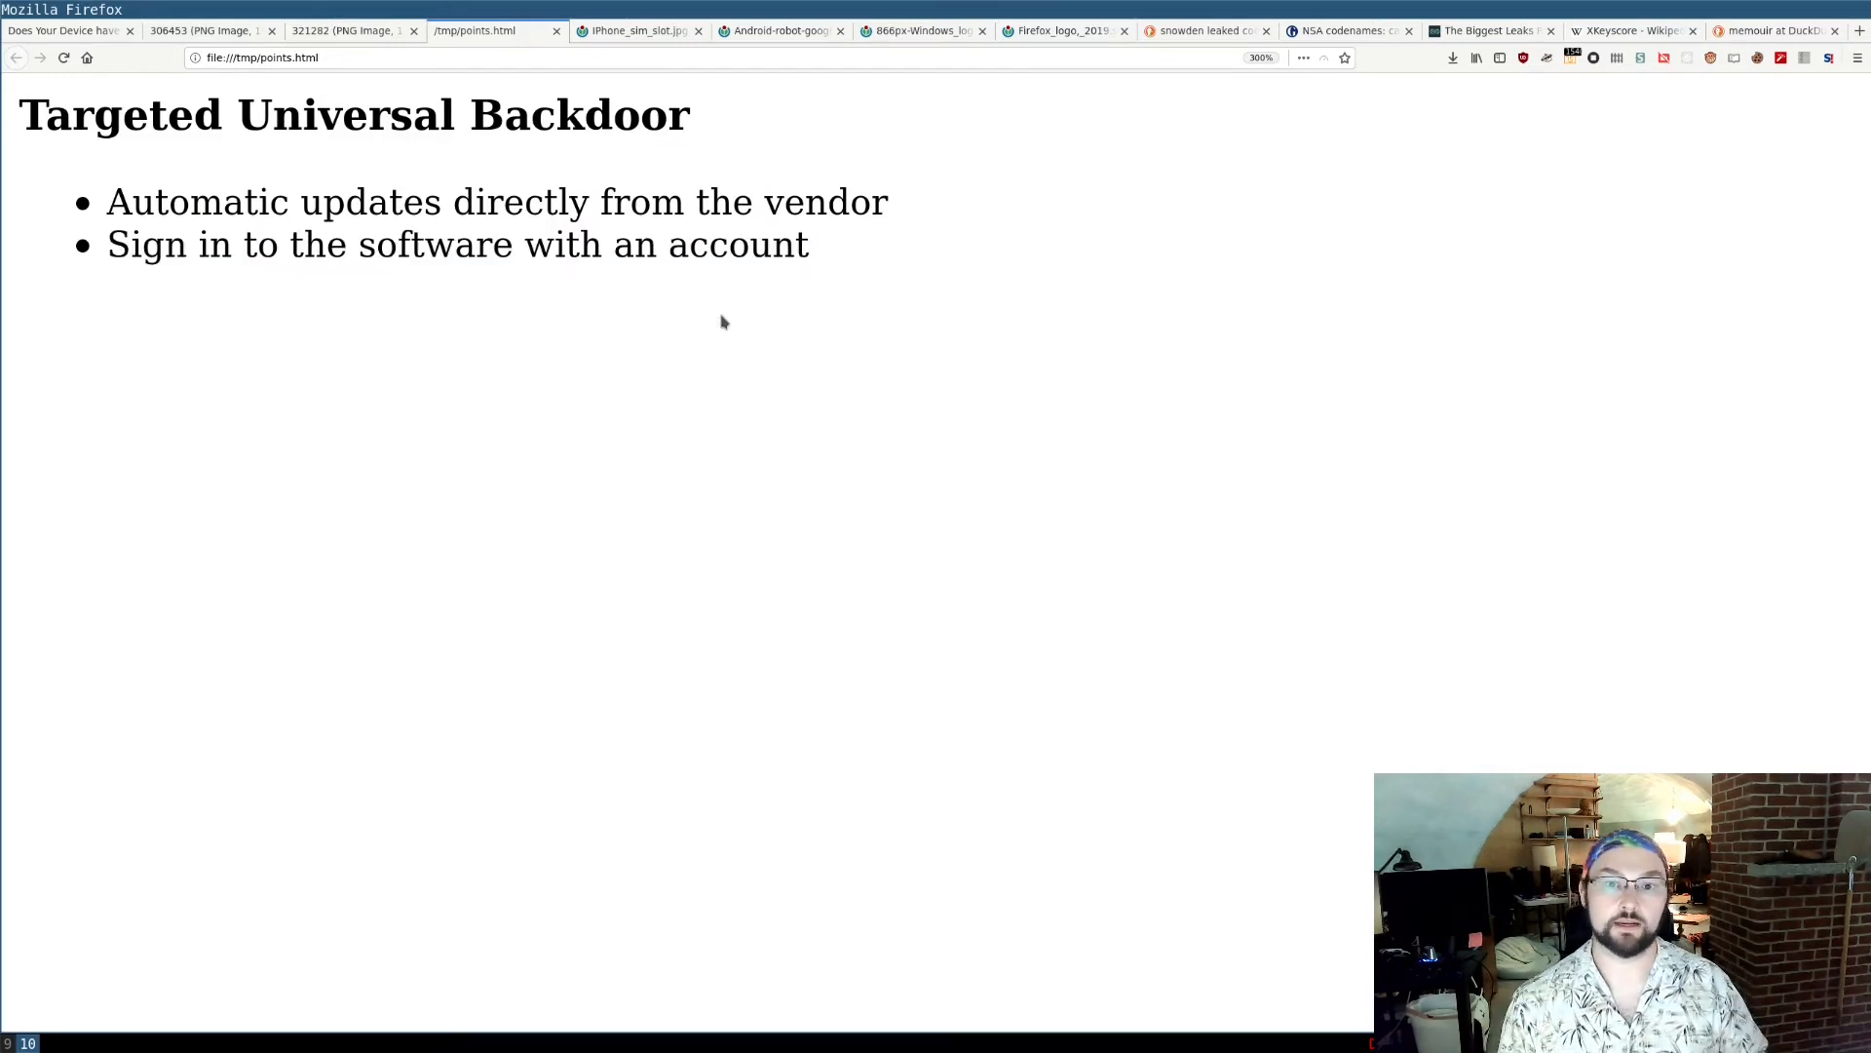
- Switch to the IPhone_sim_slot.jpg tab showing the ejected SIM tray
{"action": "left_click", "coordinate": [635, 30]}
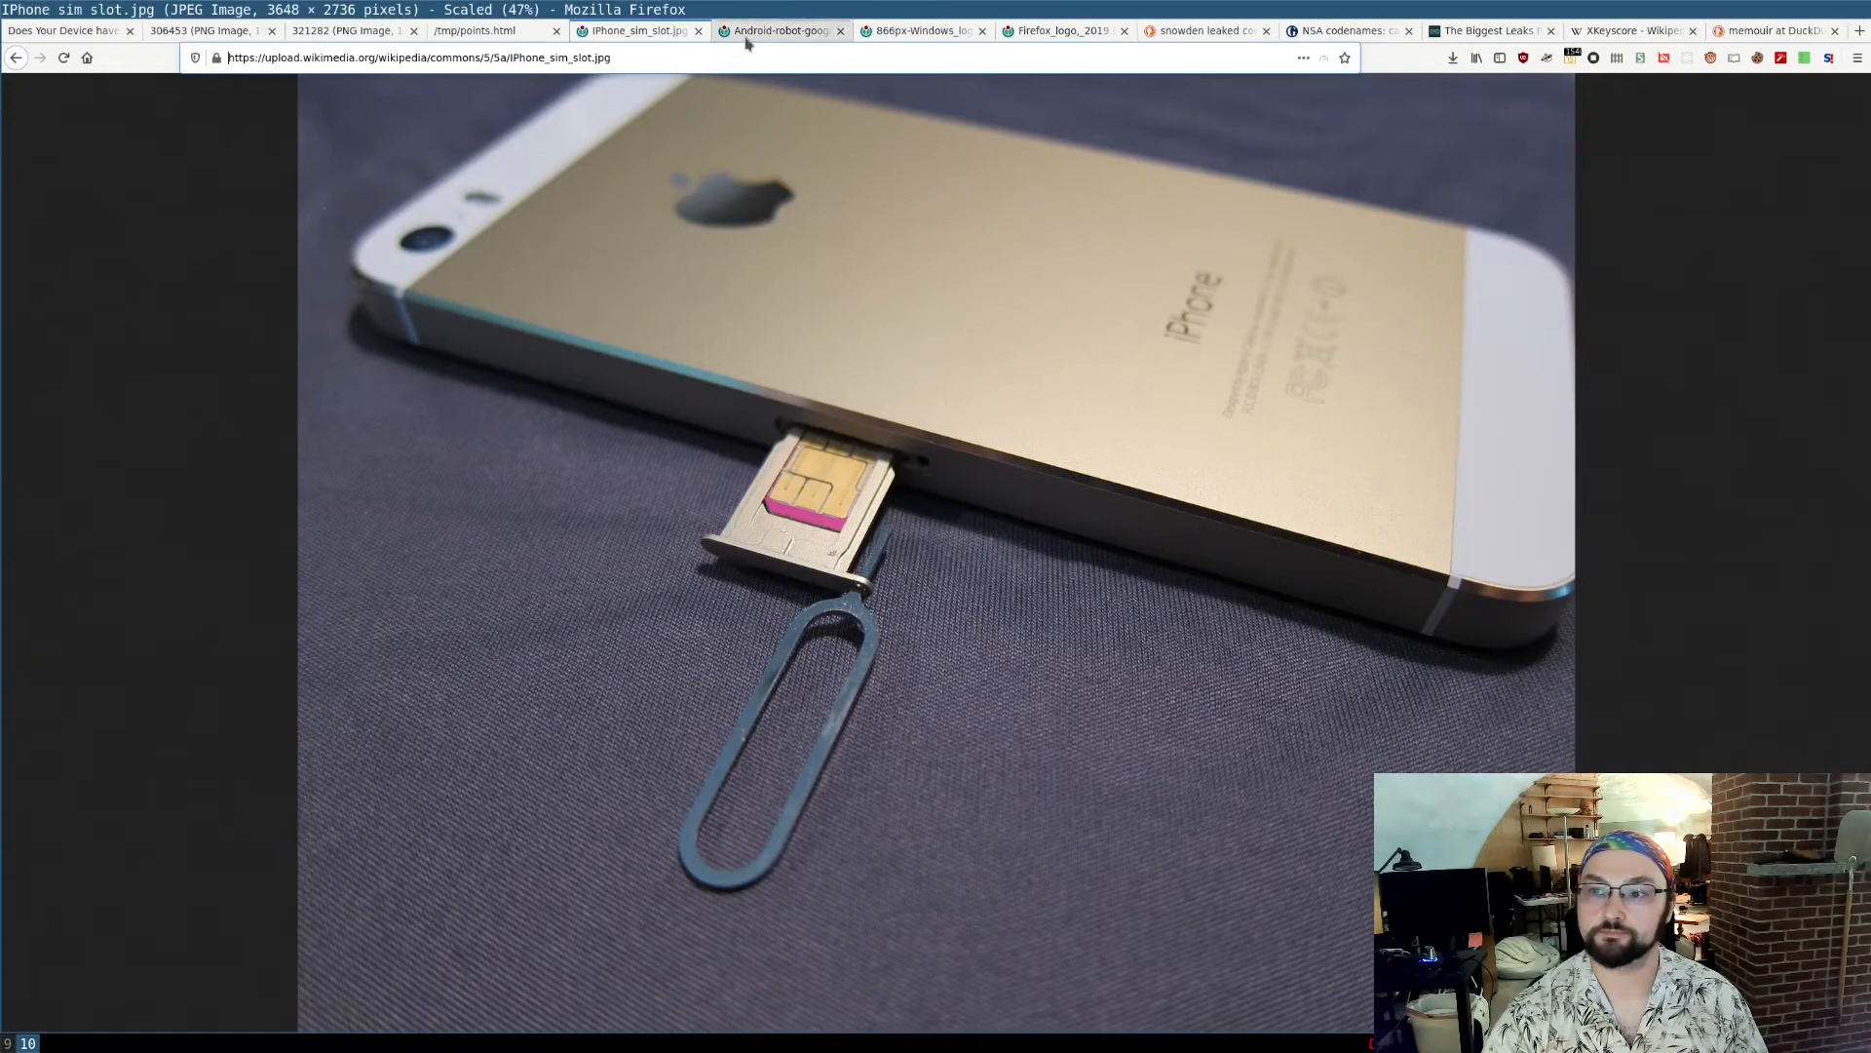
- Switch to the Android-robot-googleplex tab showing the green robot statue
{"action": "left_click", "coordinate": [777, 30]}
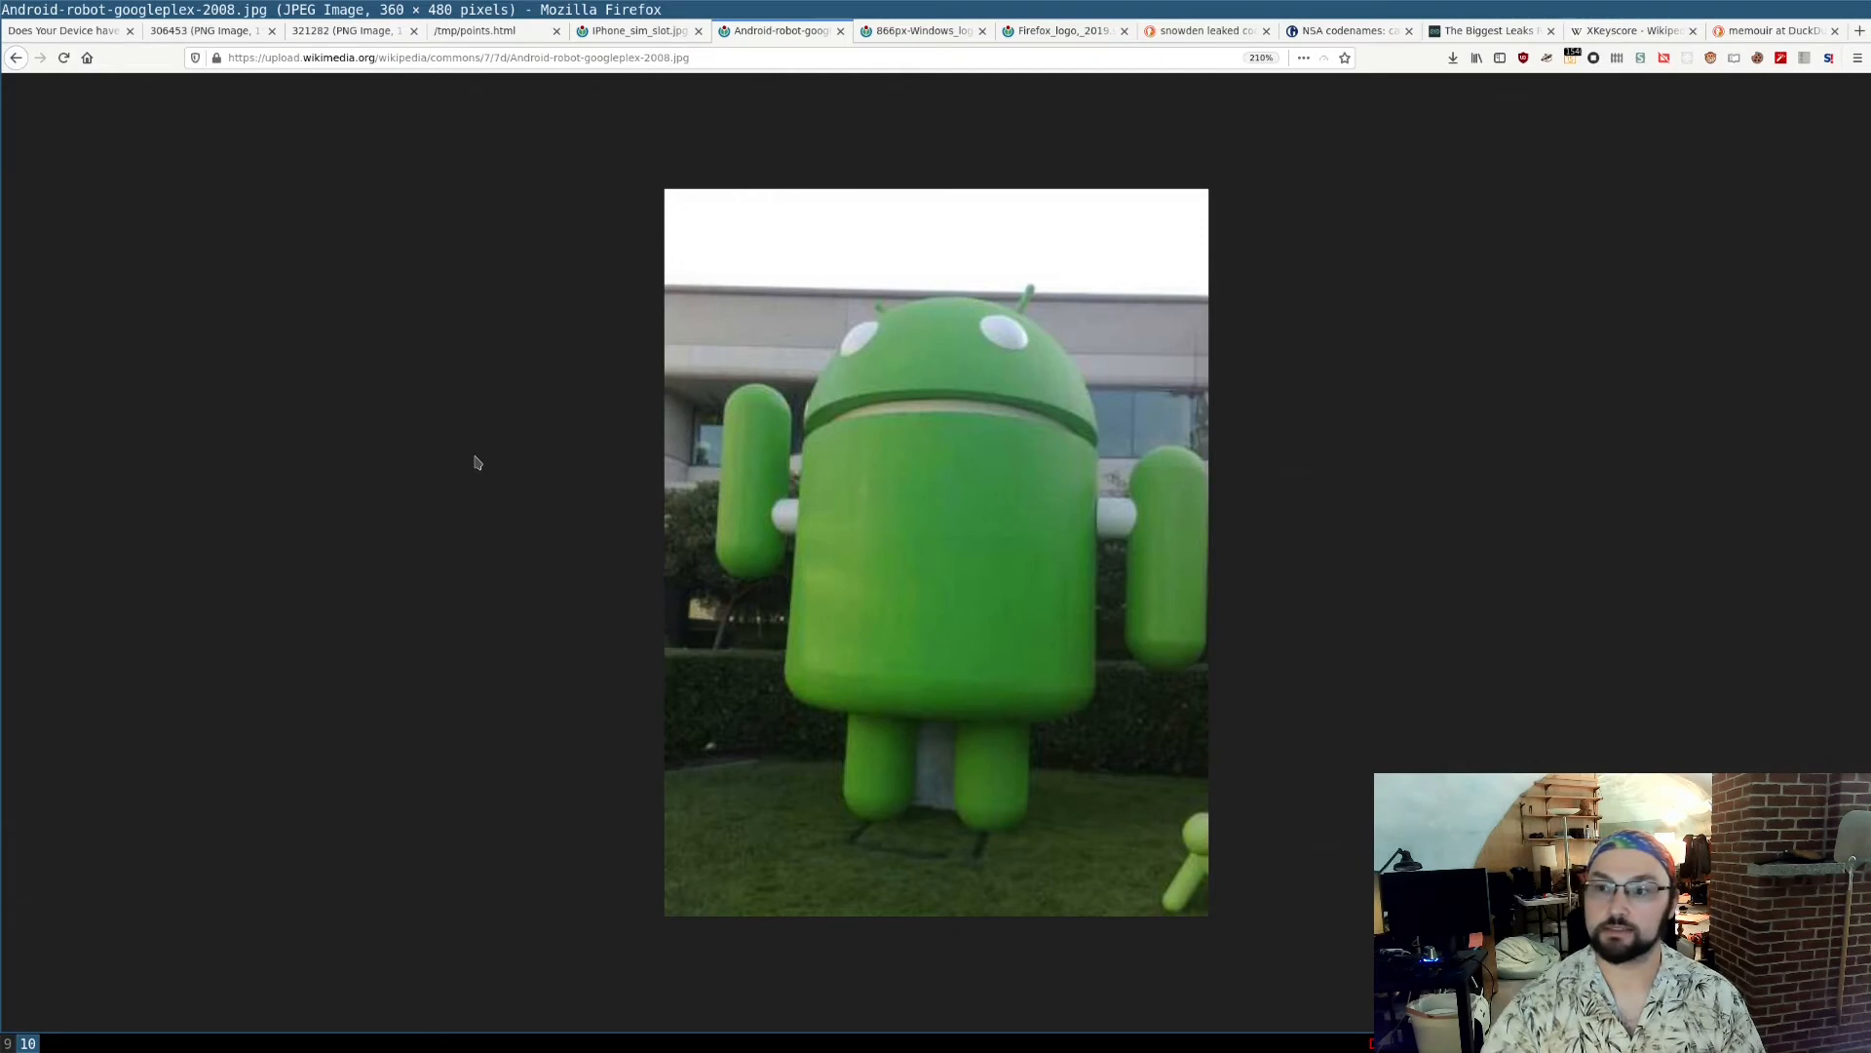
- Switch to the 866px-Windows_logo tab showing the four-pane Windows logo
{"action": "left_click", "coordinate": [919, 30]}
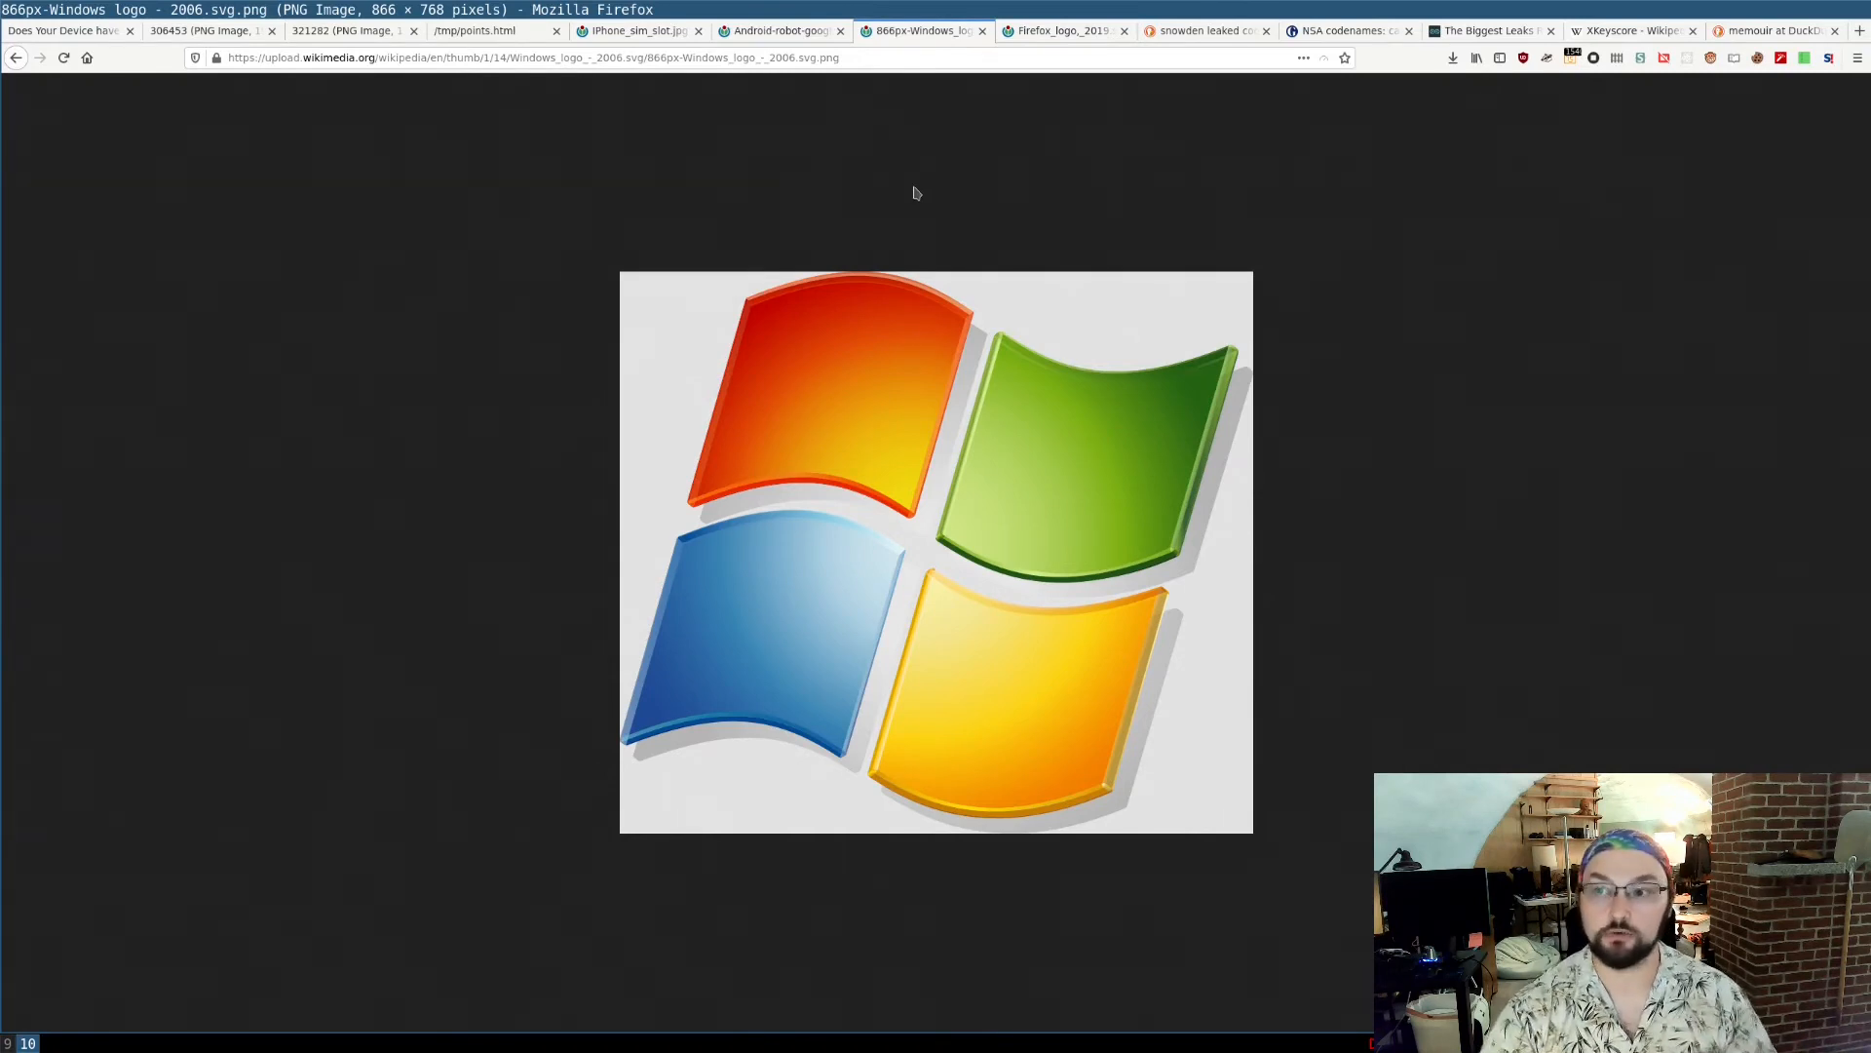
{"action": "mouse_move", "coordinate": [1040, 111]}
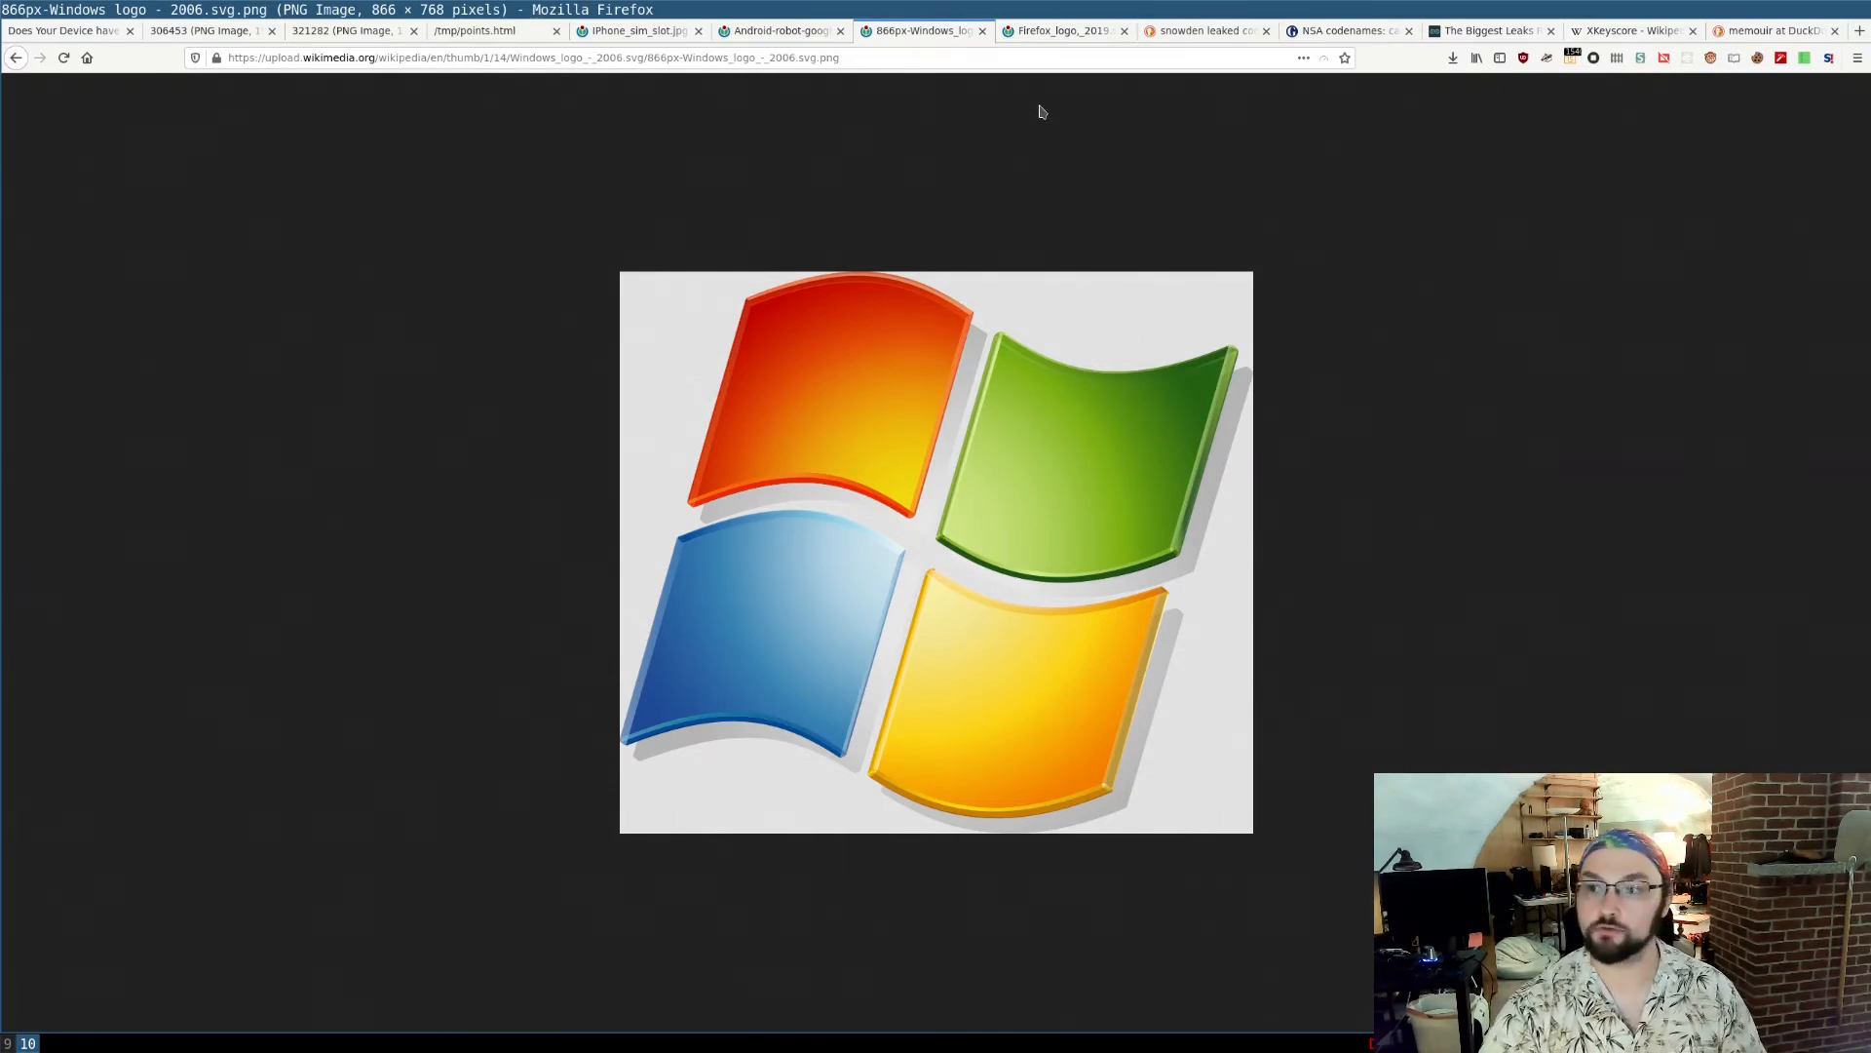
{"action": "left_click", "coordinate": [1059, 31]}
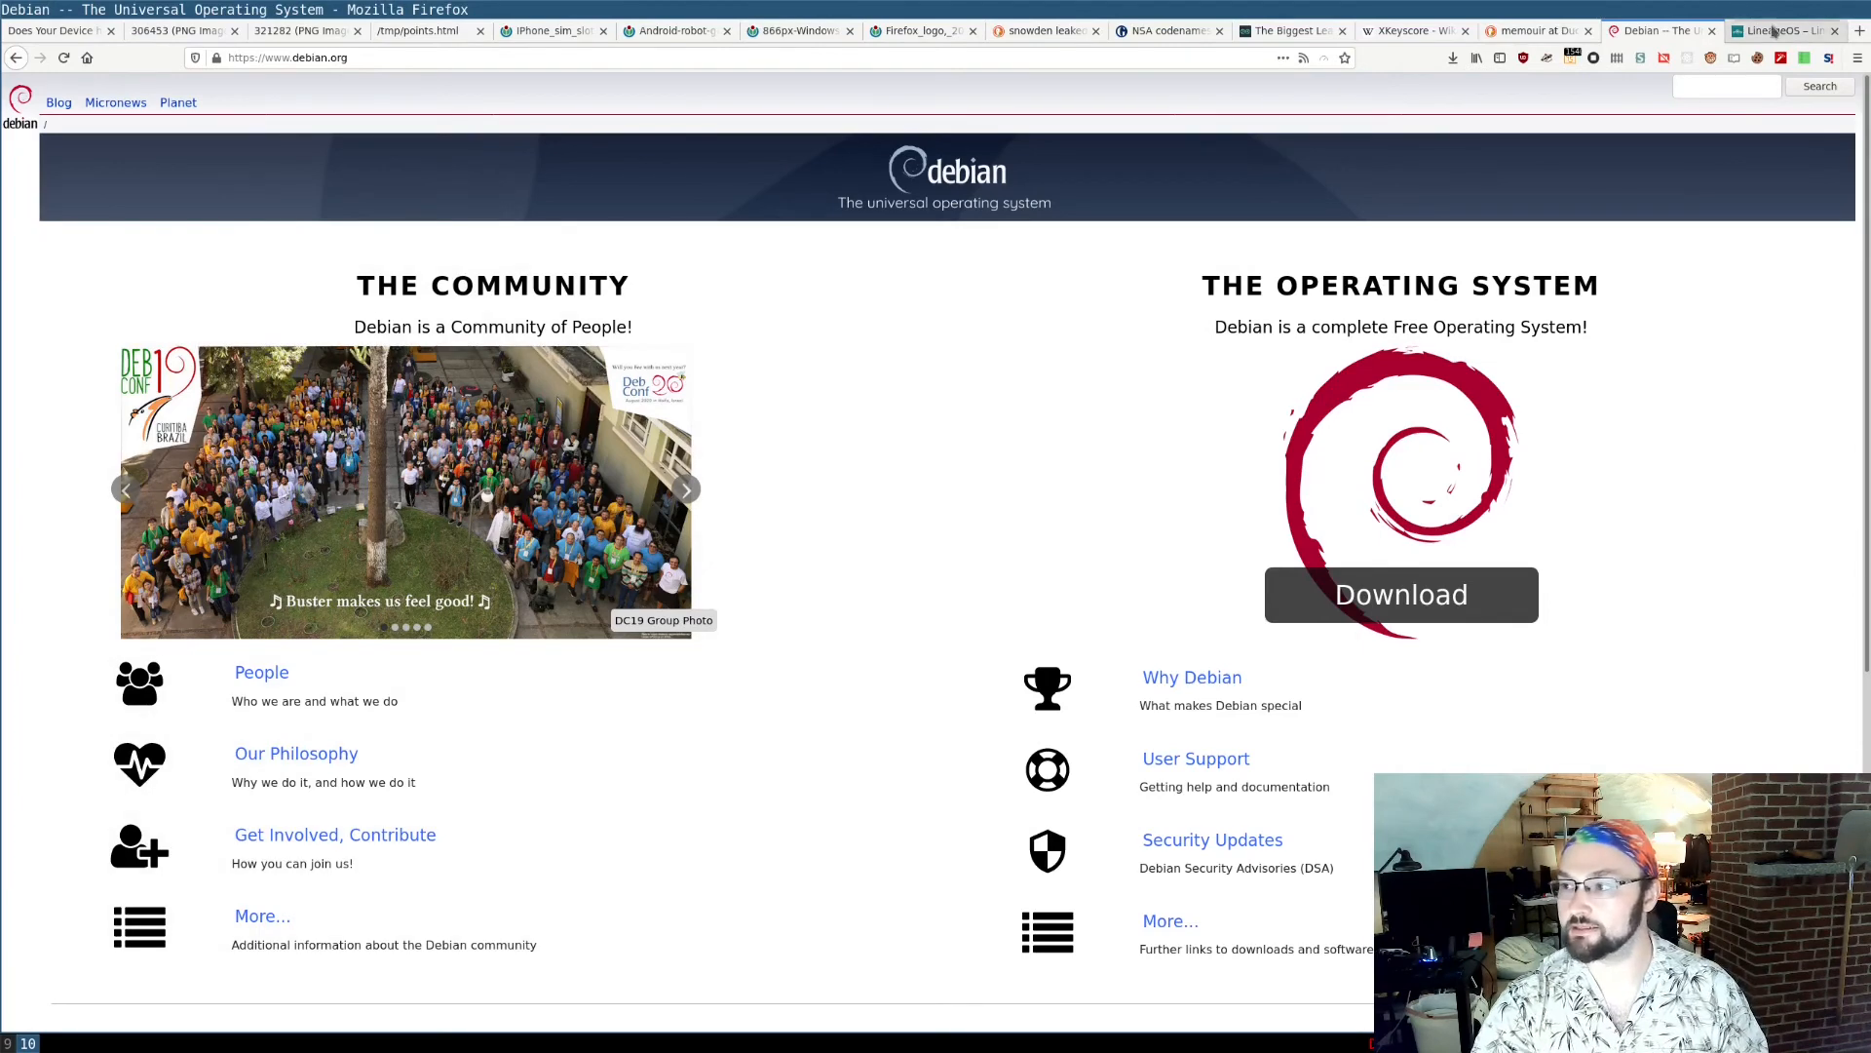
{"action": "left_click", "coordinate": [1778, 31]}
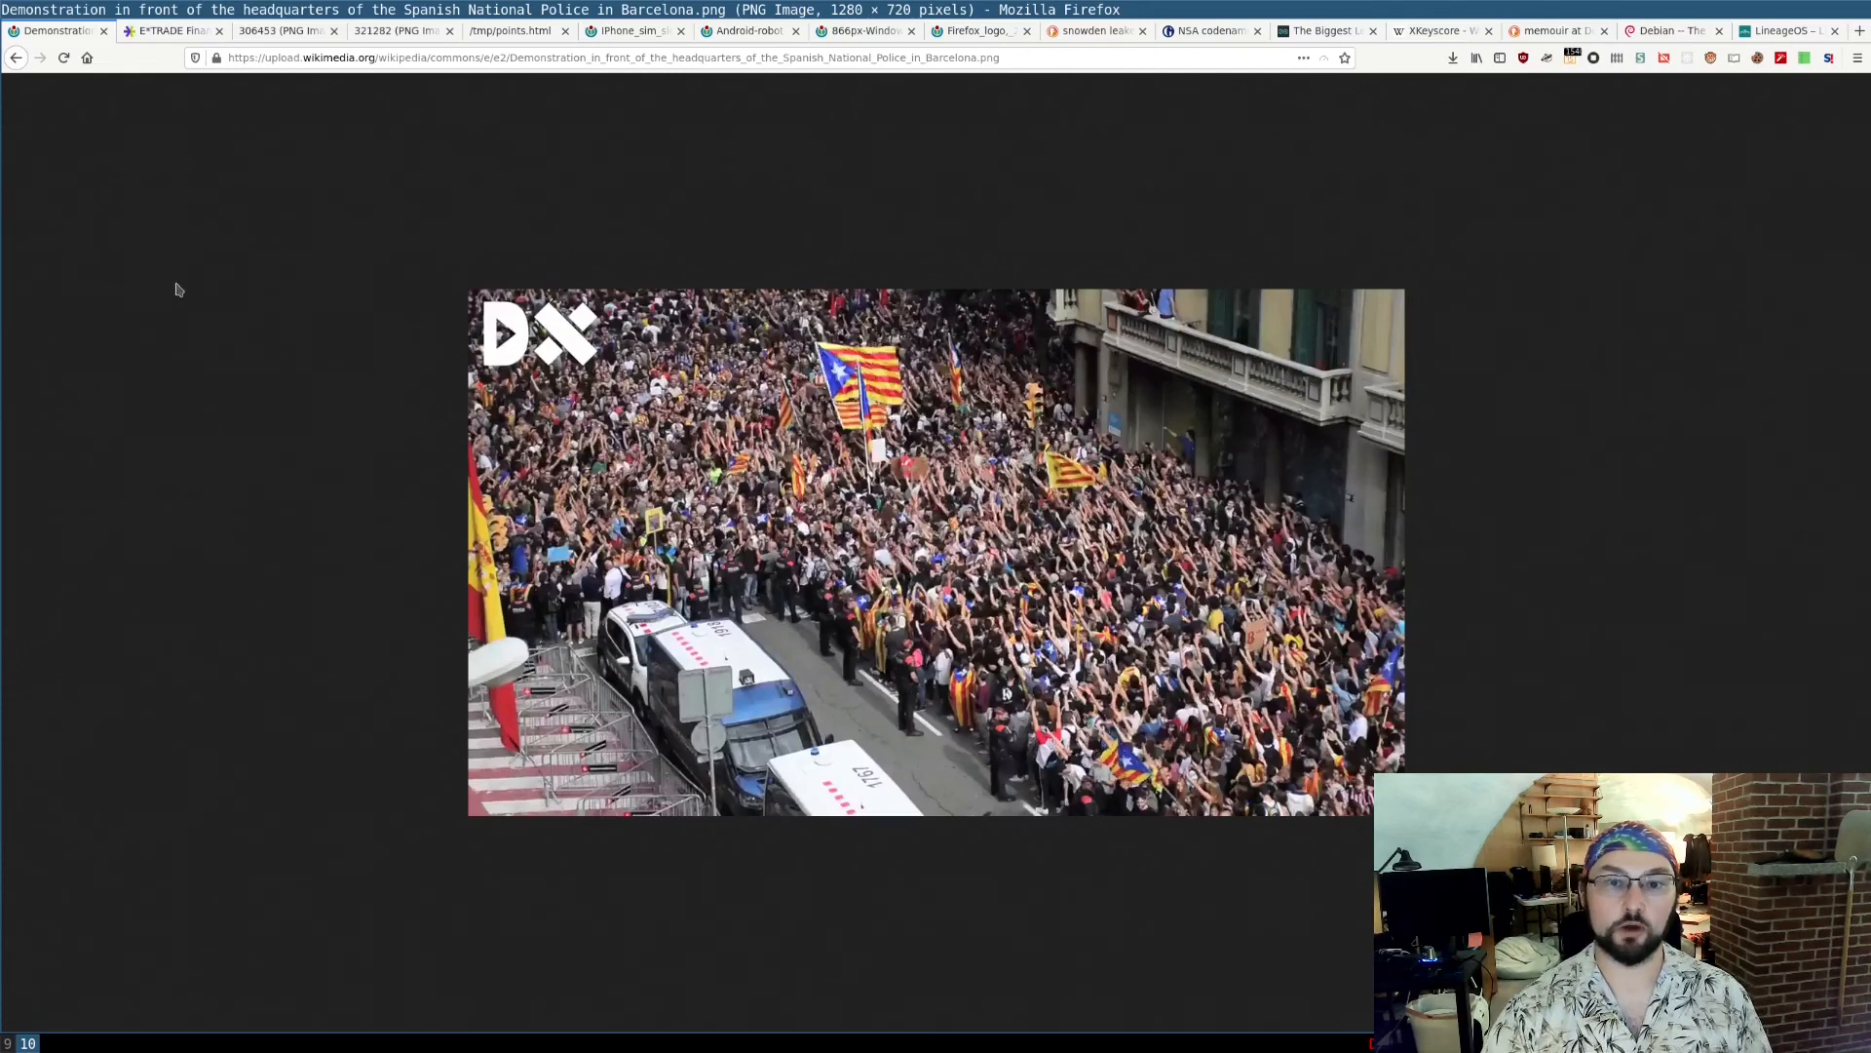
- Show the E*TRADE homepage tab, then the /tmp/points.html backdoor notes tab
{"action": "left_click", "coordinate": [167, 30]}
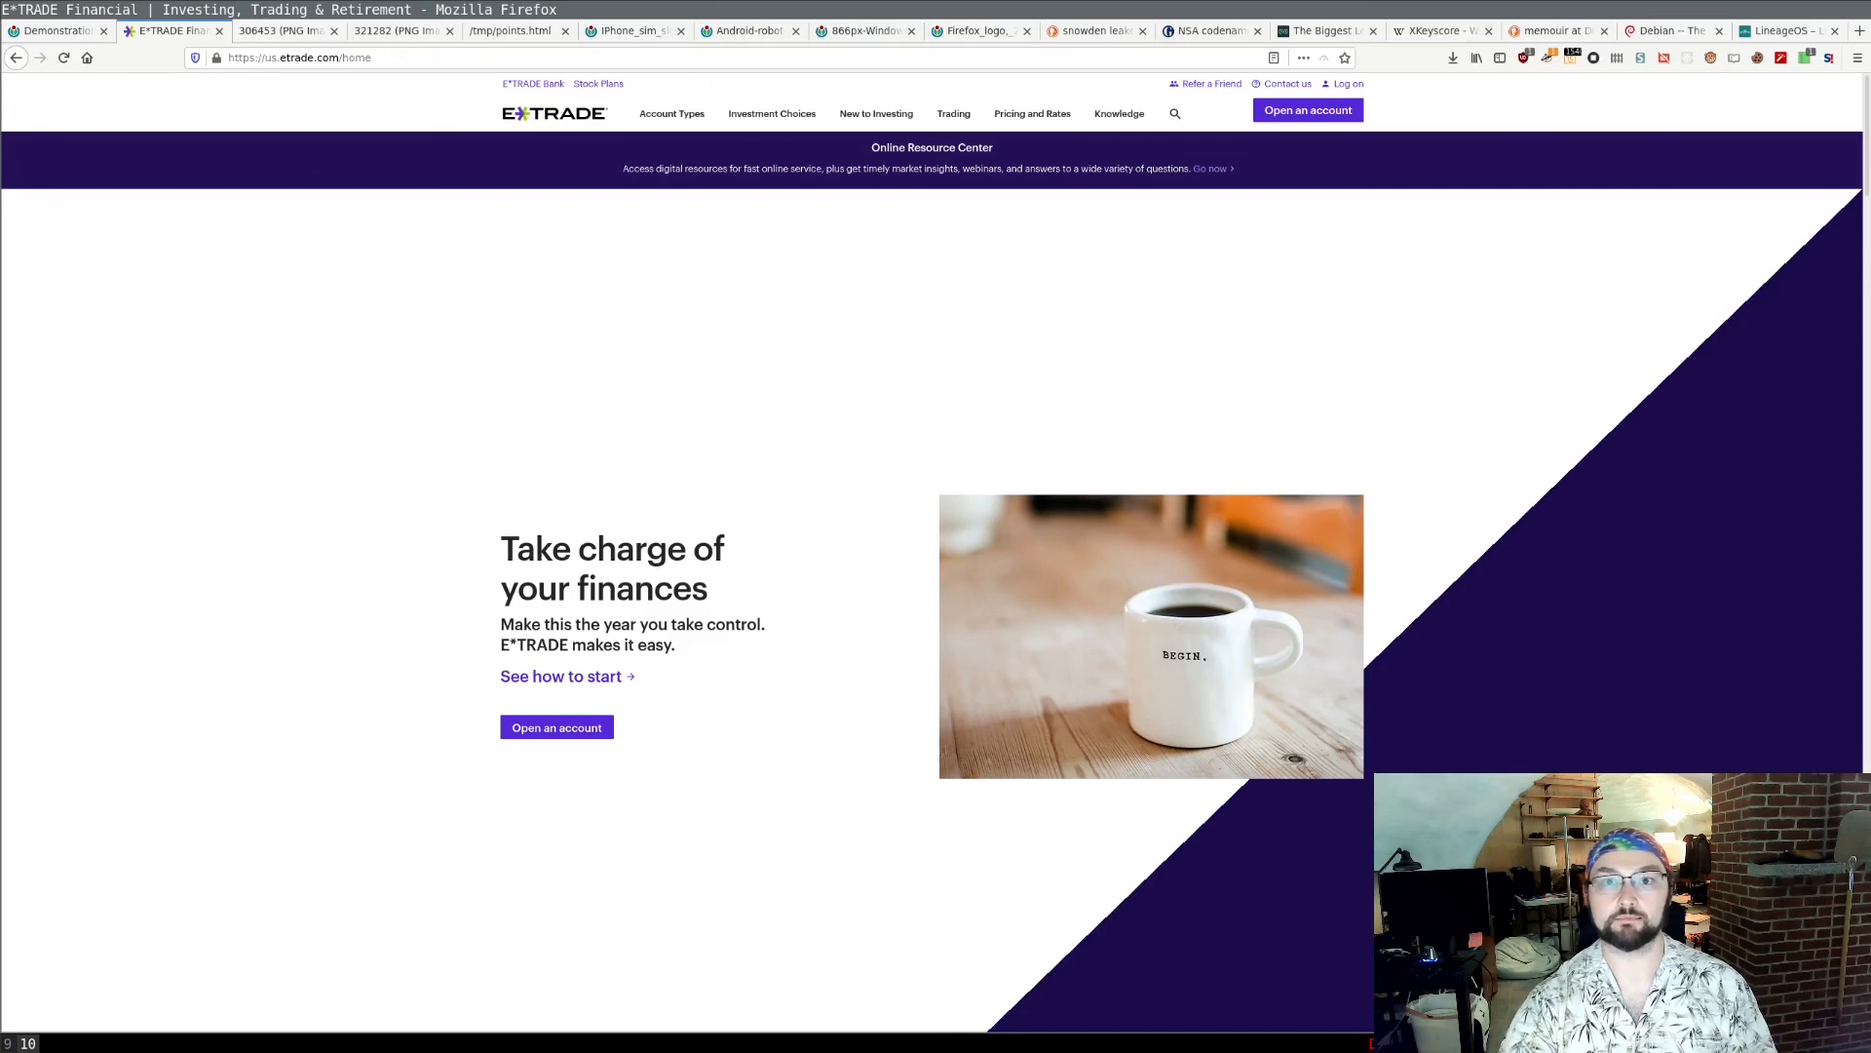
{"action": "left_click", "coordinate": [514, 31]}
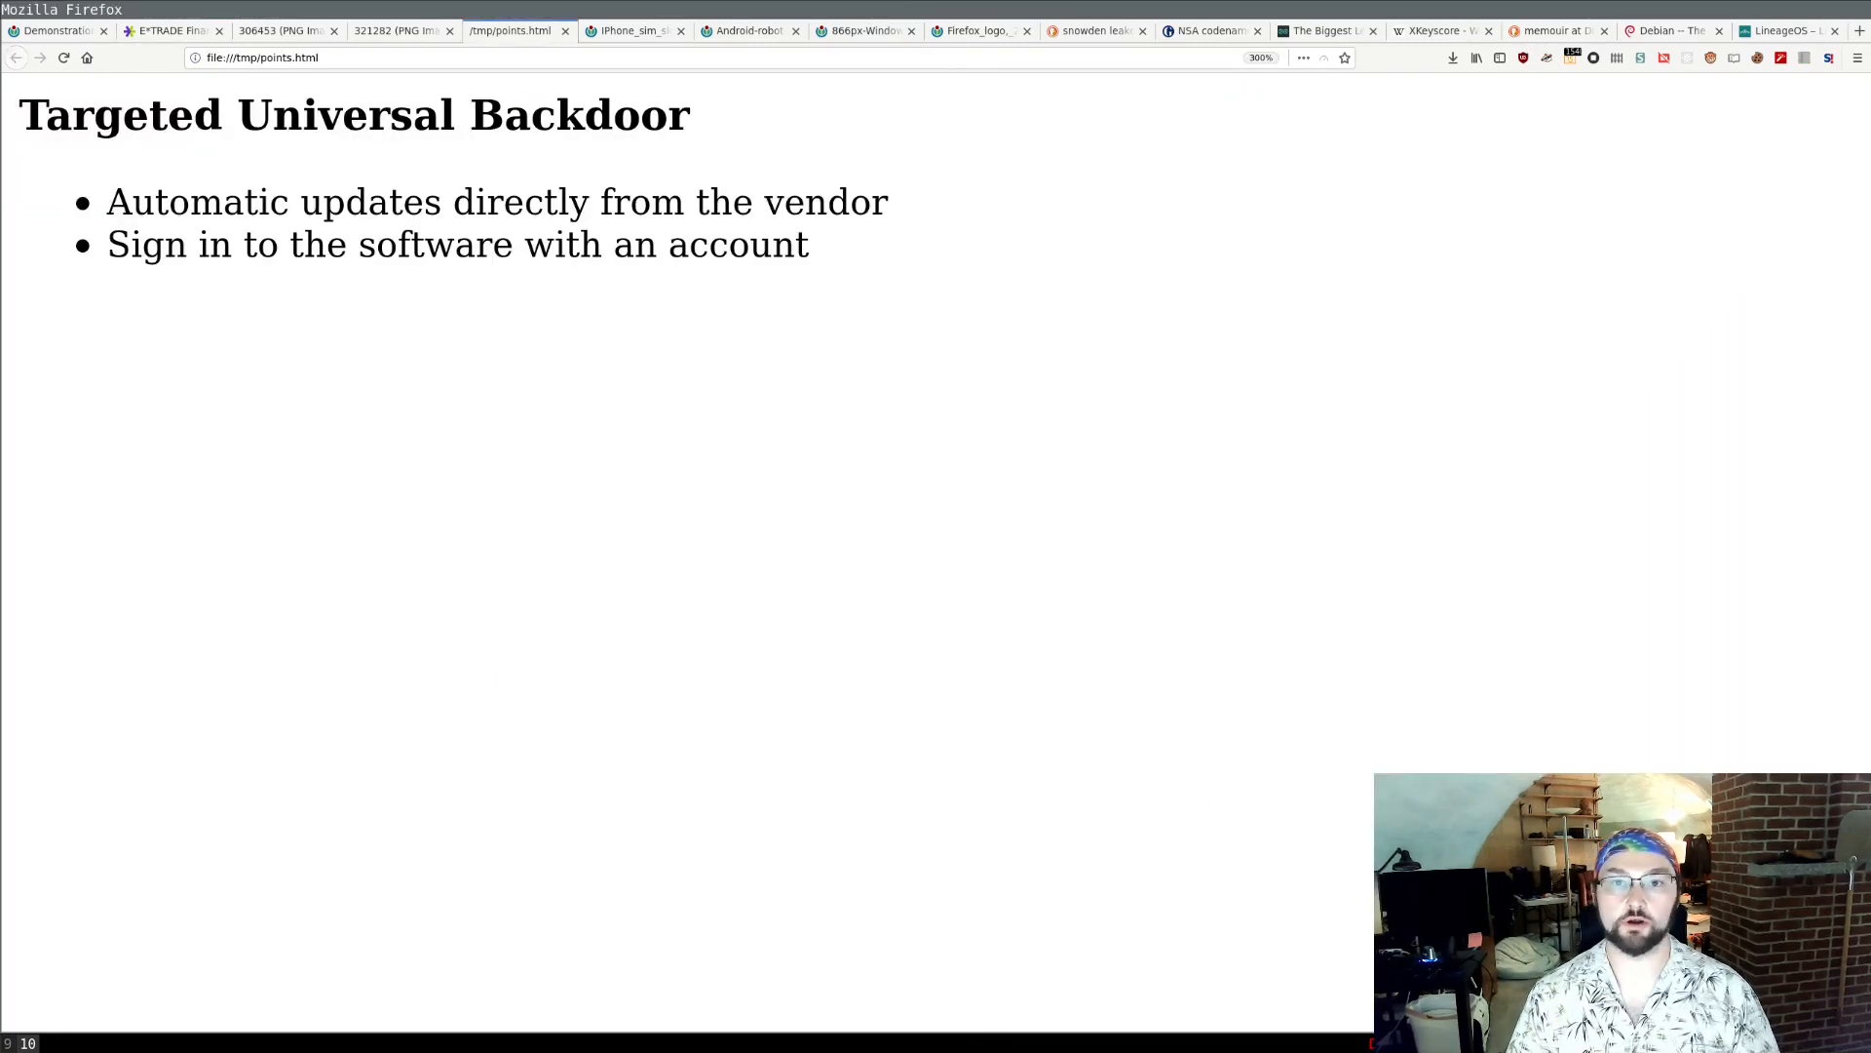